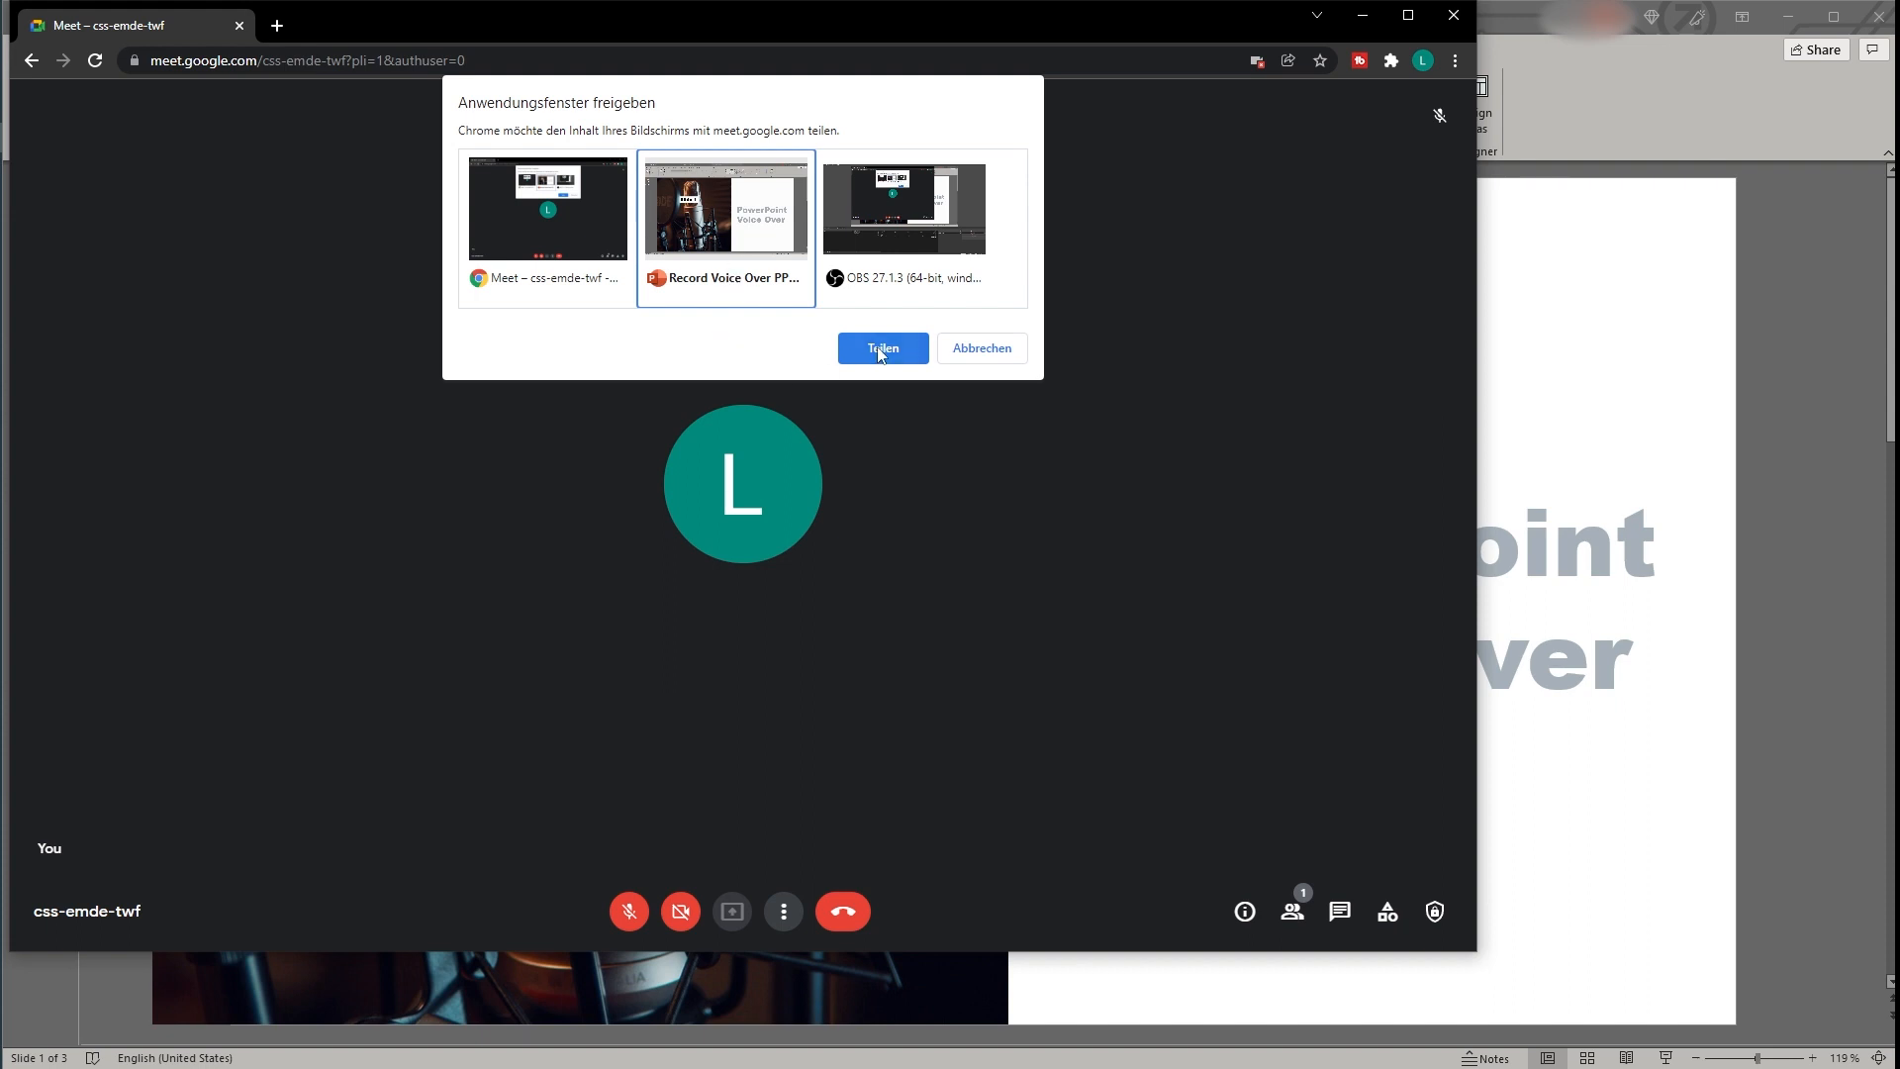
# - Share the PowerPoint Voice Over presentation window so everyone in the call sees it
pyautogui.click(882, 348)
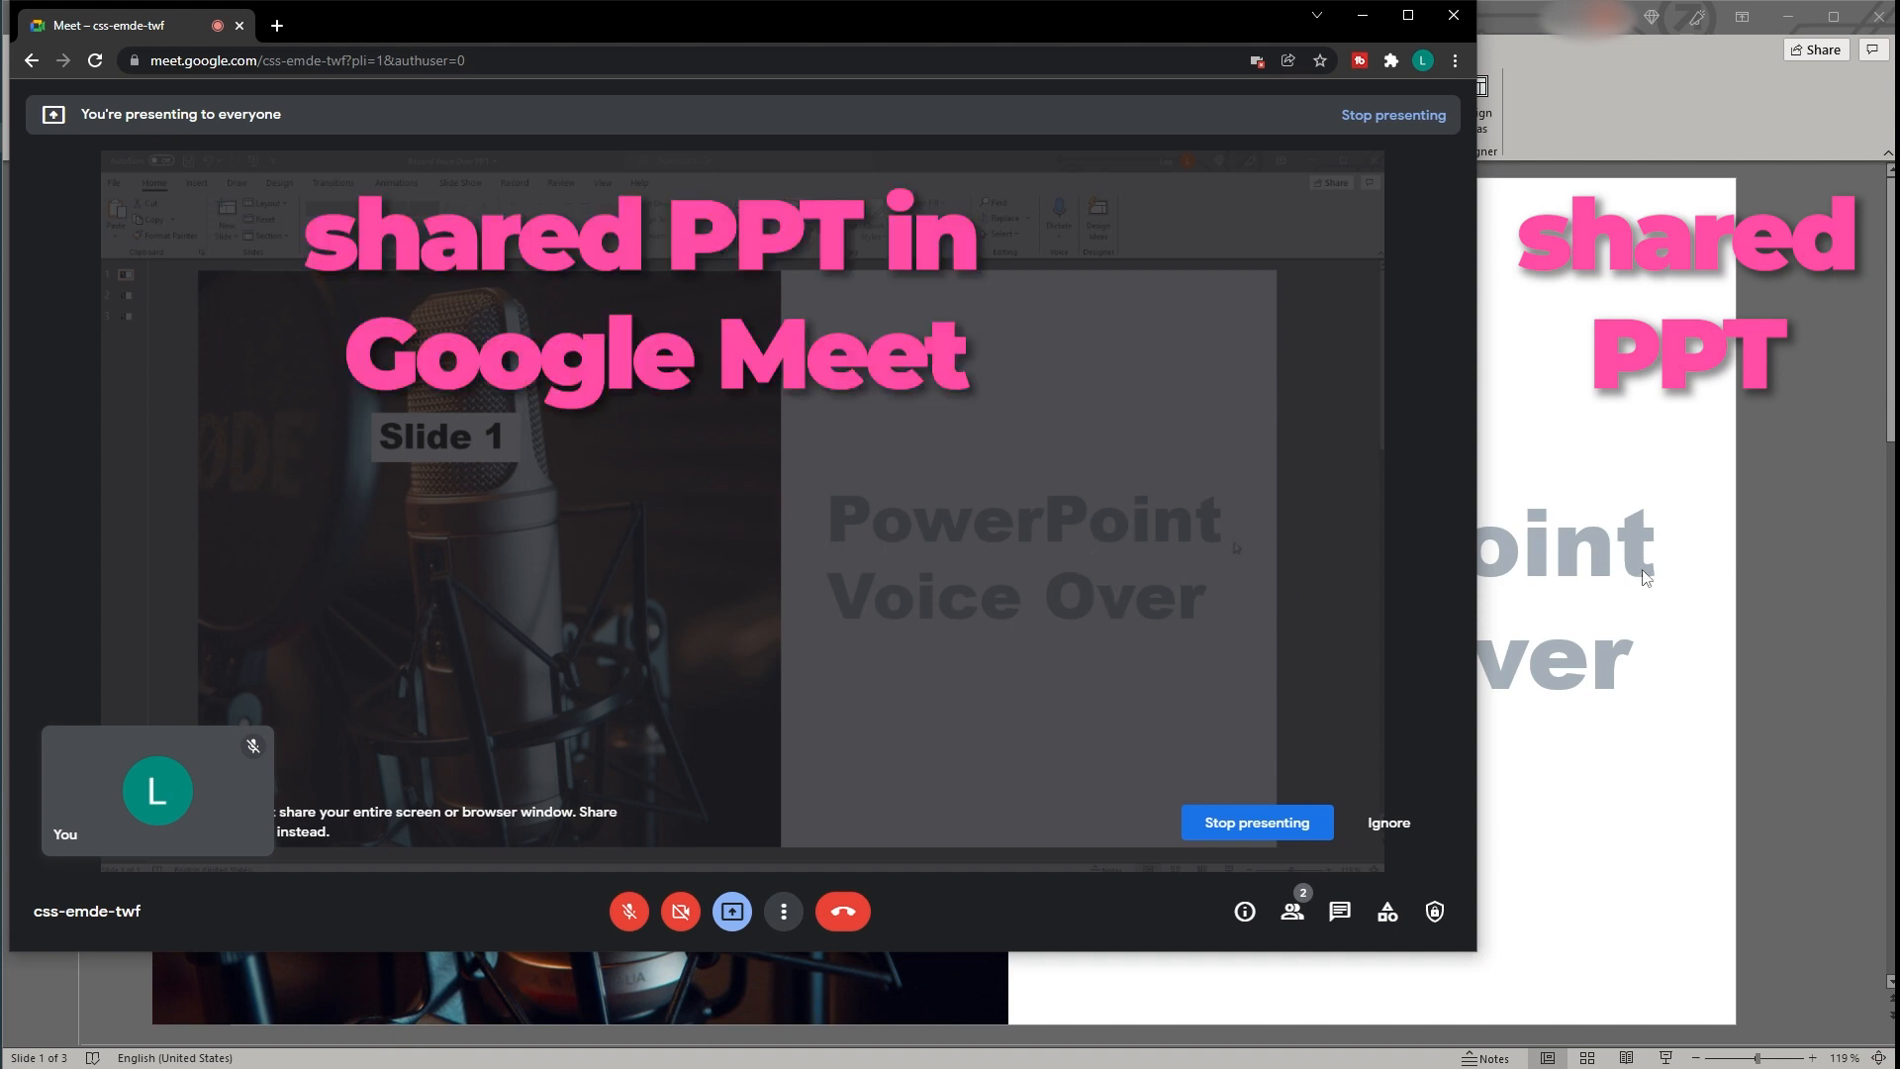